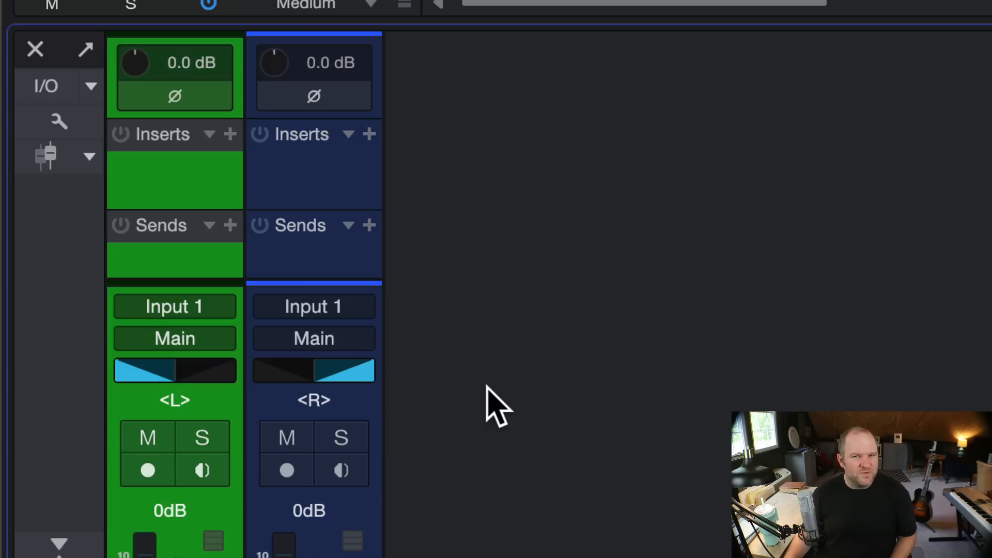
pyautogui.moveTo(443, 298)
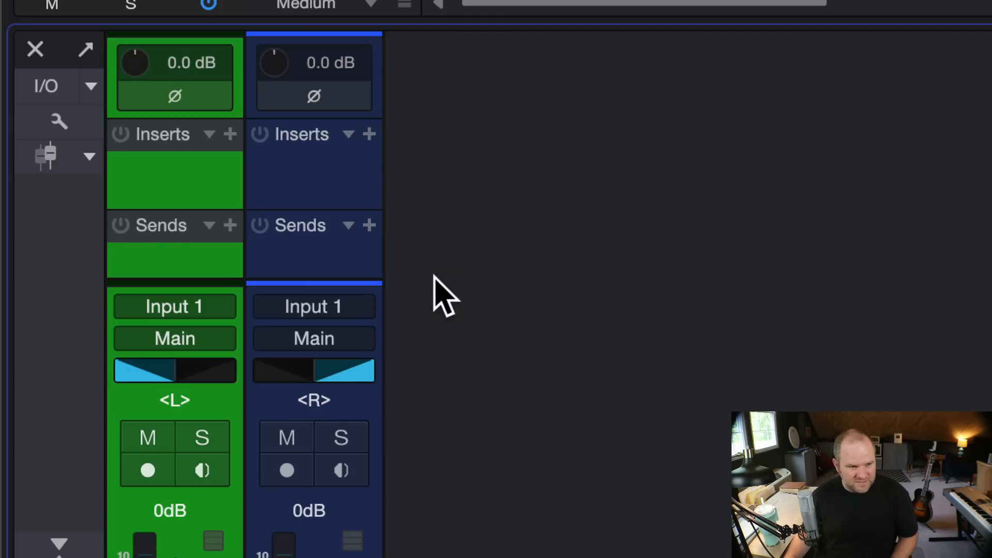
pyautogui.moveTo(152, 178)
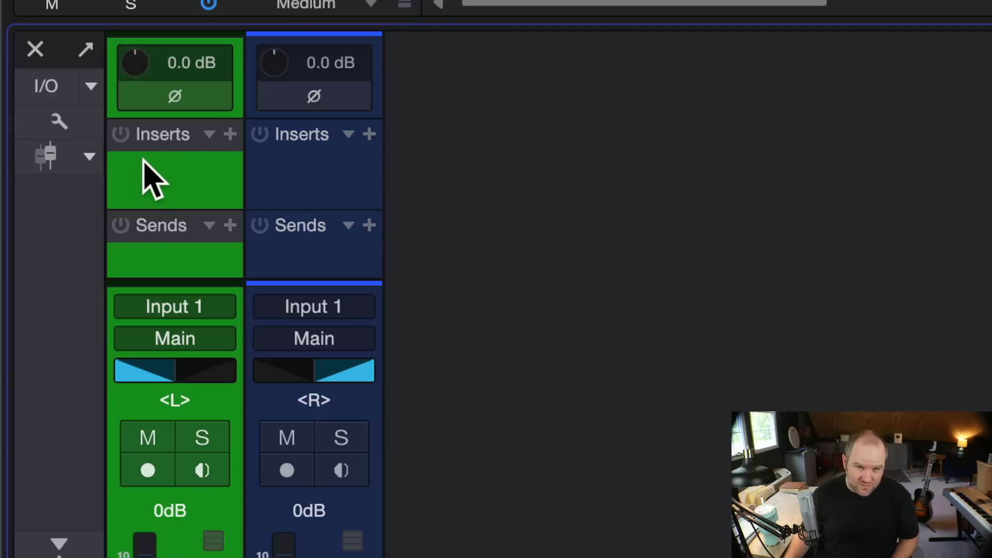
pyautogui.moveTo(332, 181)
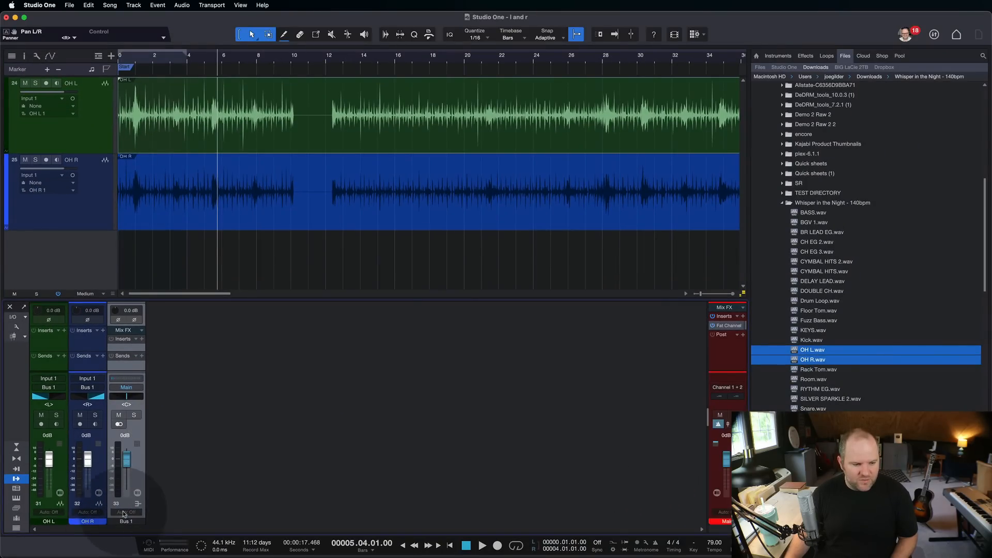
# Step: Rename the new bus to OH BUS and select the OH L and OH R tracks
pyautogui.doubleClick(126, 522)
pyautogui.write('OH BUS')
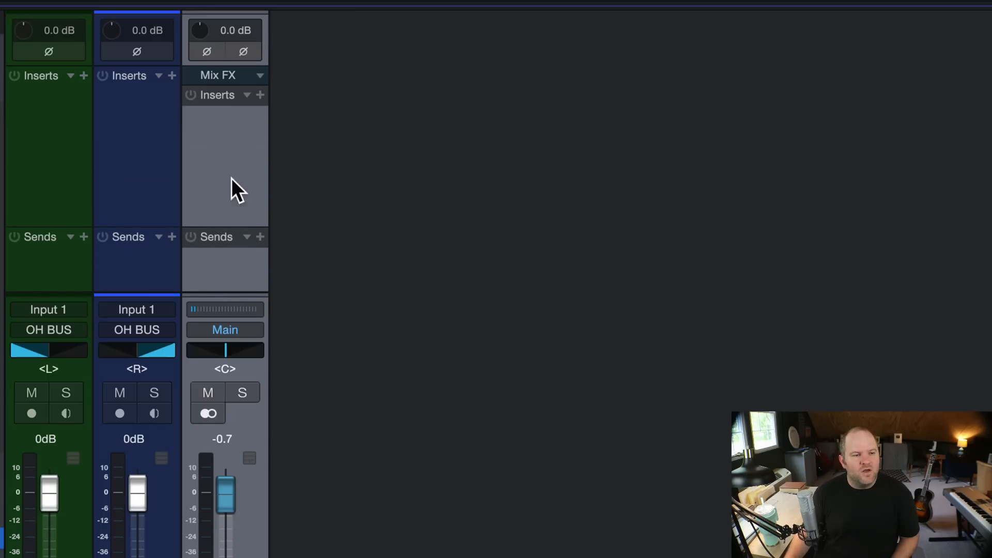
pyautogui.moveTo(238, 152)
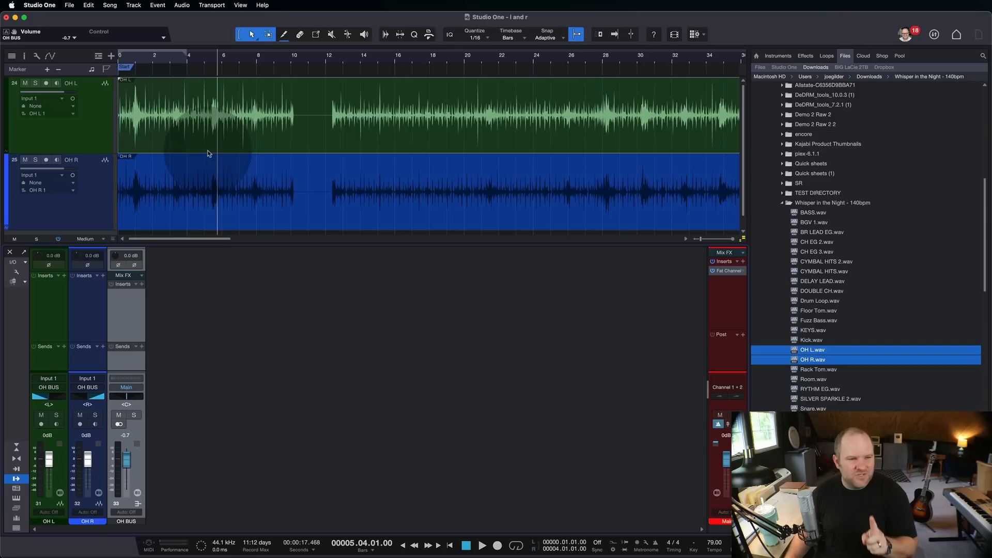
pyautogui.click(60, 114)
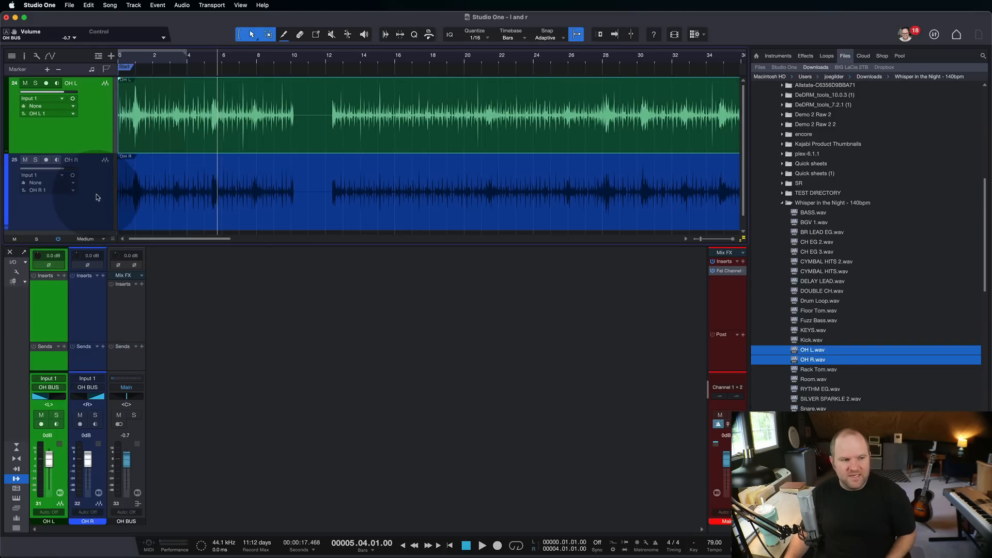
pyautogui.click(87, 310)
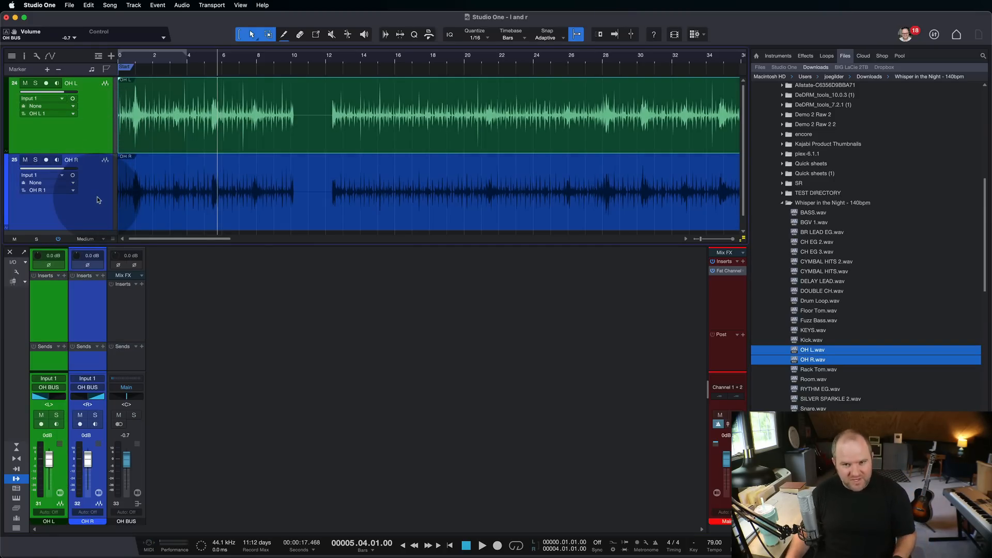
pyautogui.moveTo(98, 202)
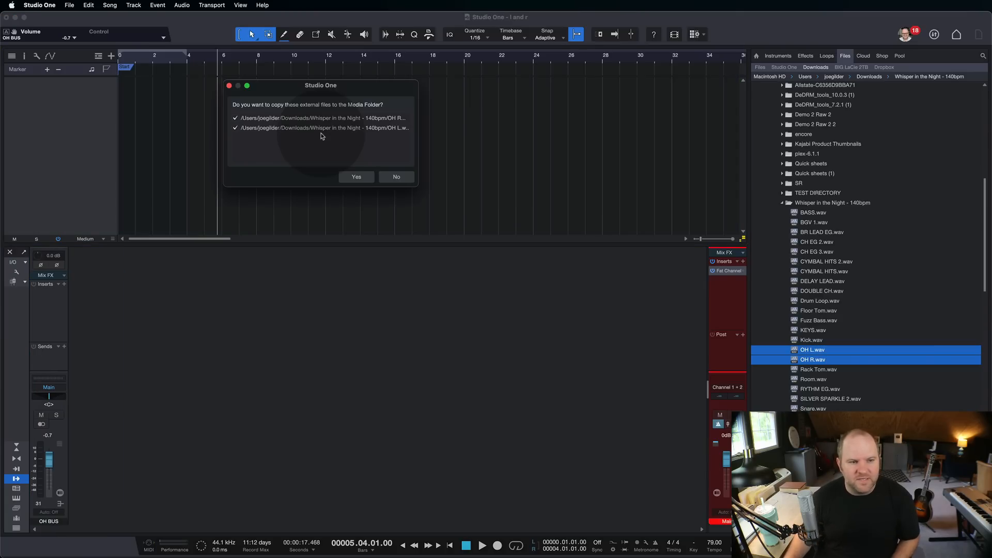
# Step: Dismiss the copy-files prompt, then view the Effects and Pool tabs before returning to Files
pyautogui.click(397, 176)
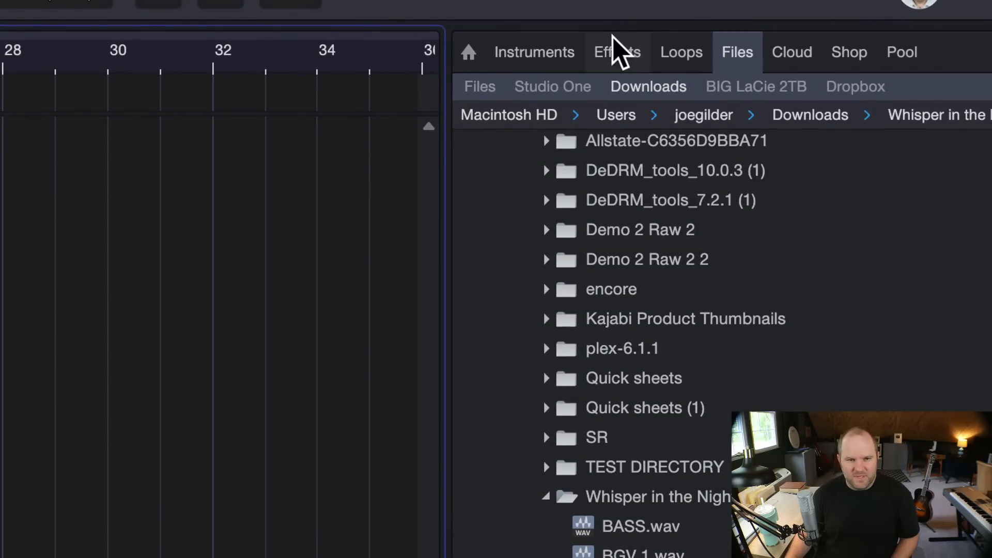
pyautogui.click(617, 52)
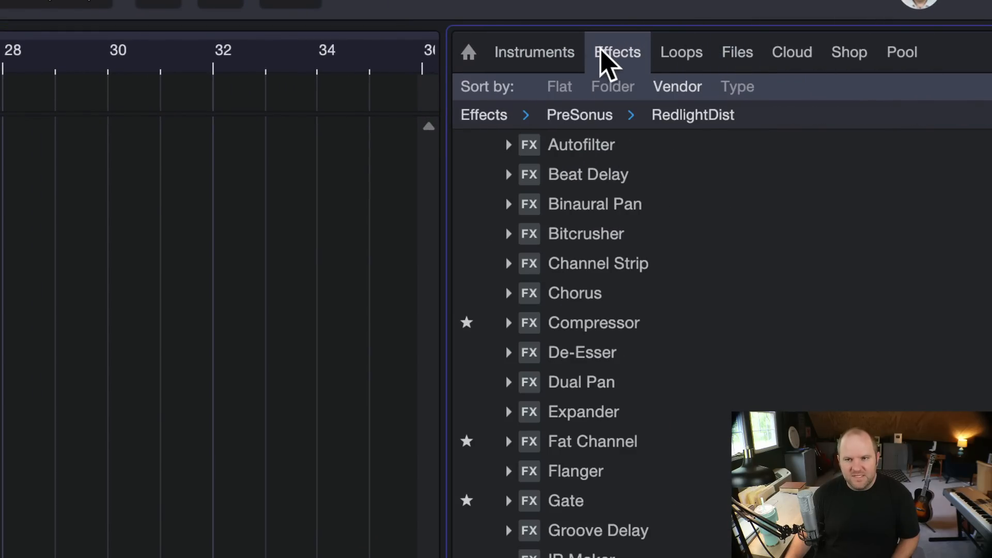
pyautogui.click(901, 52)
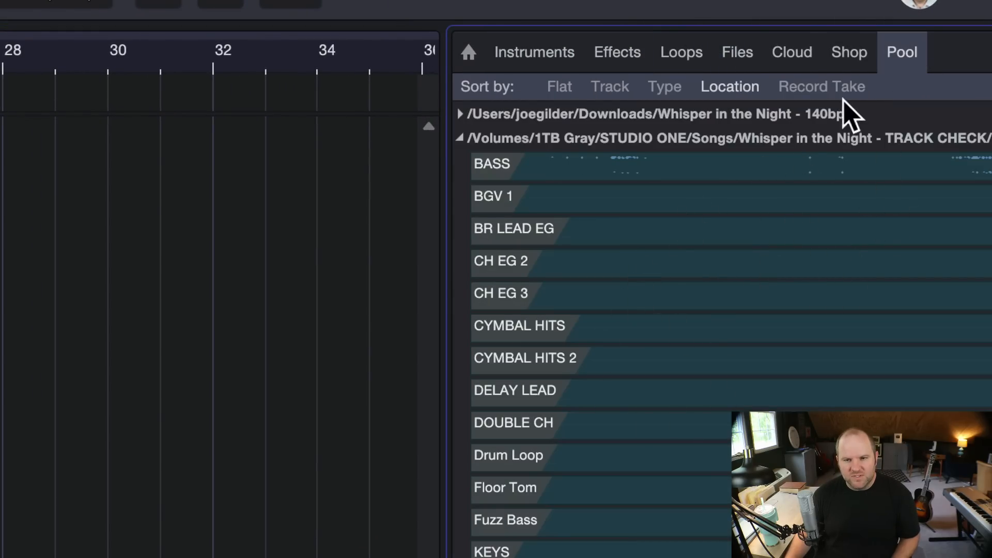
pyautogui.click(737, 52)
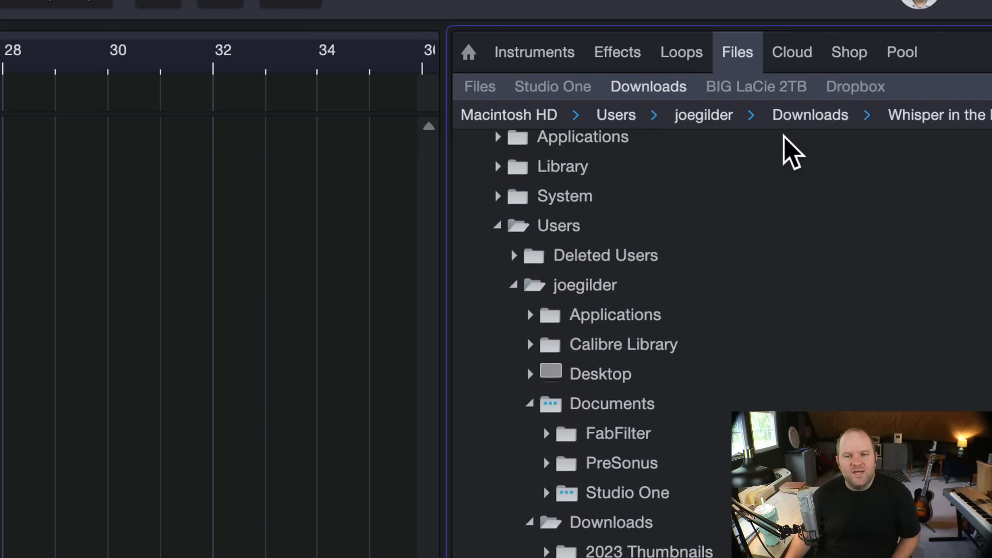
pyautogui.moveTo(791, 130)
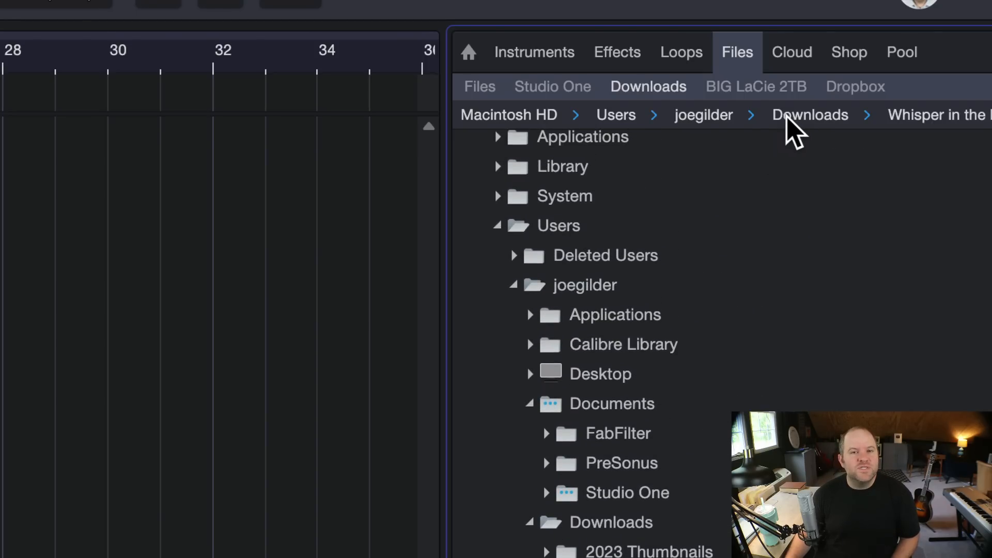
pyautogui.moveTo(538, 130)
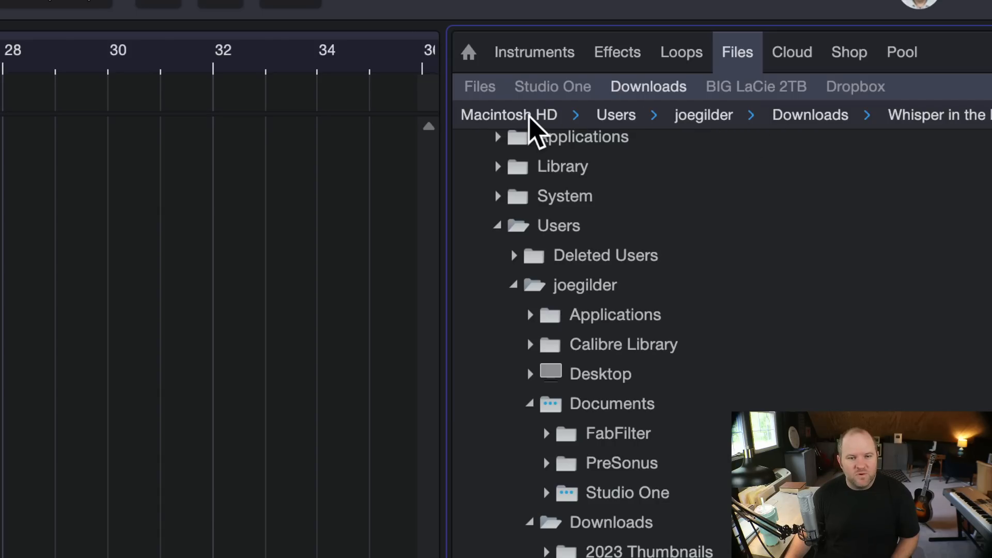
pyautogui.moveTo(813, 133)
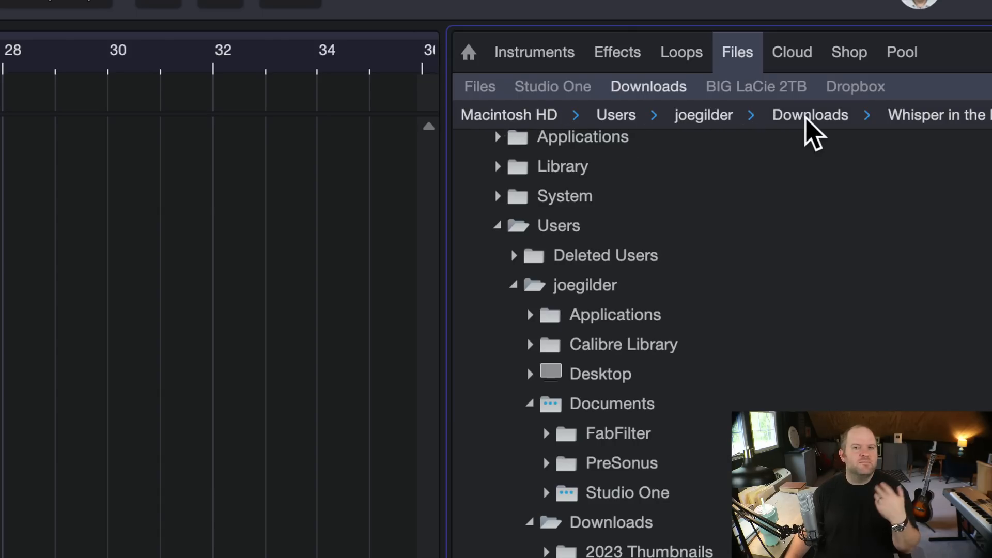
# Step: Browse the Downloads, LaCie and Dropbox locations to reach the Whisper in the Night folder
pyautogui.click(648, 87)
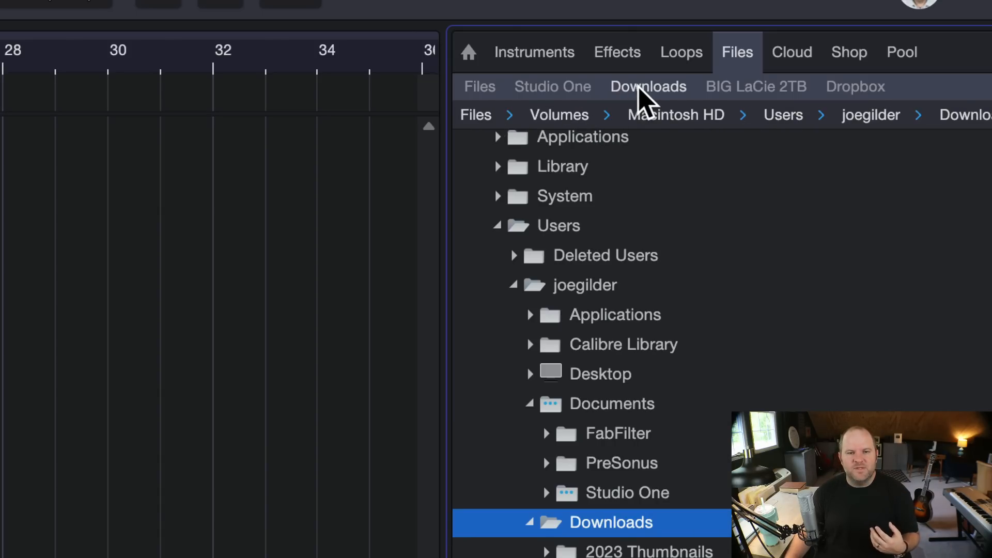
pyautogui.moveTo(947, 101)
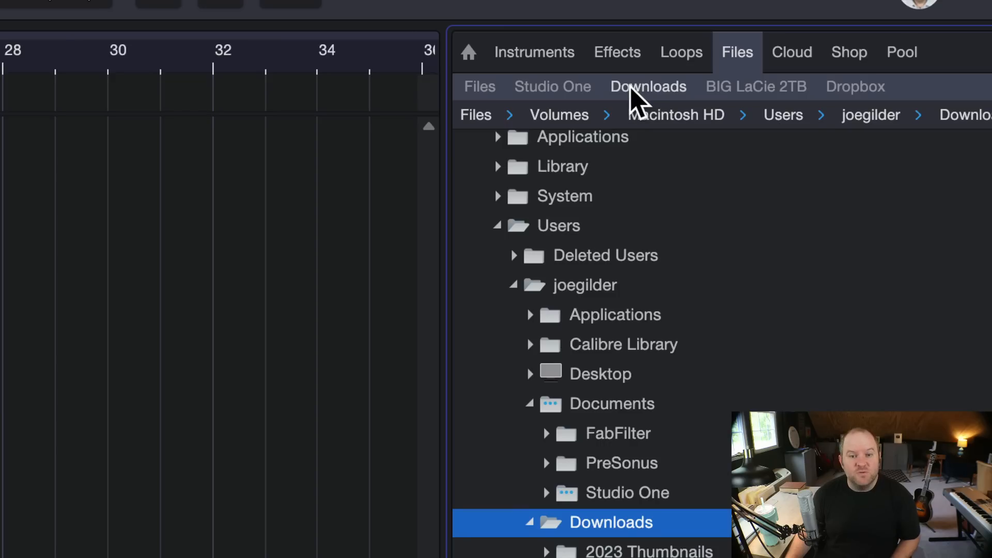
pyautogui.moveTo(741, 102)
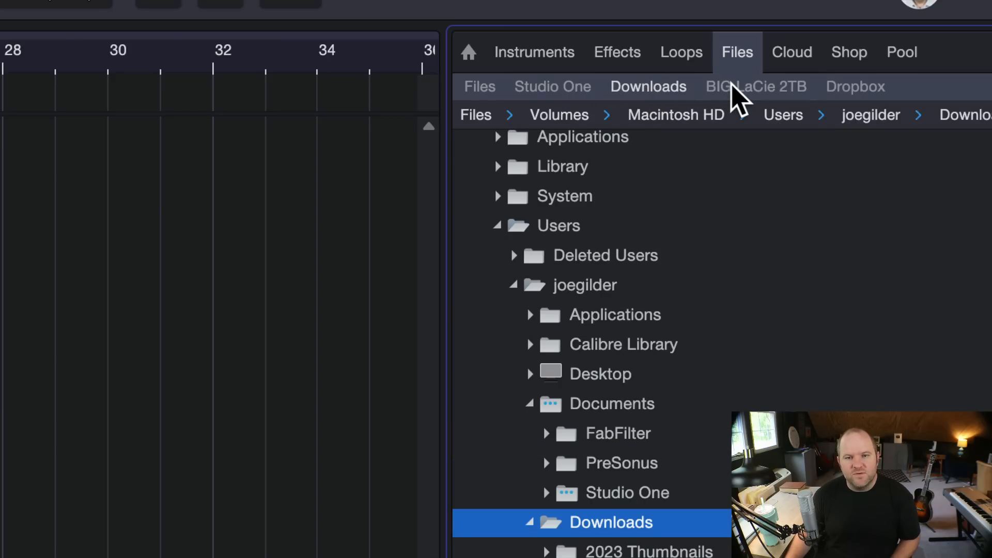
pyautogui.click(855, 87)
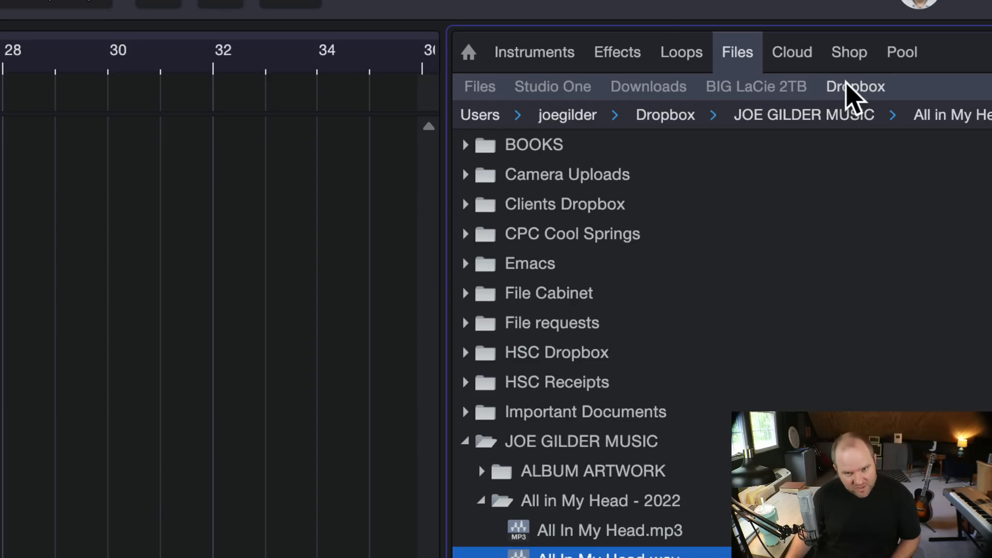
pyautogui.click(648, 87)
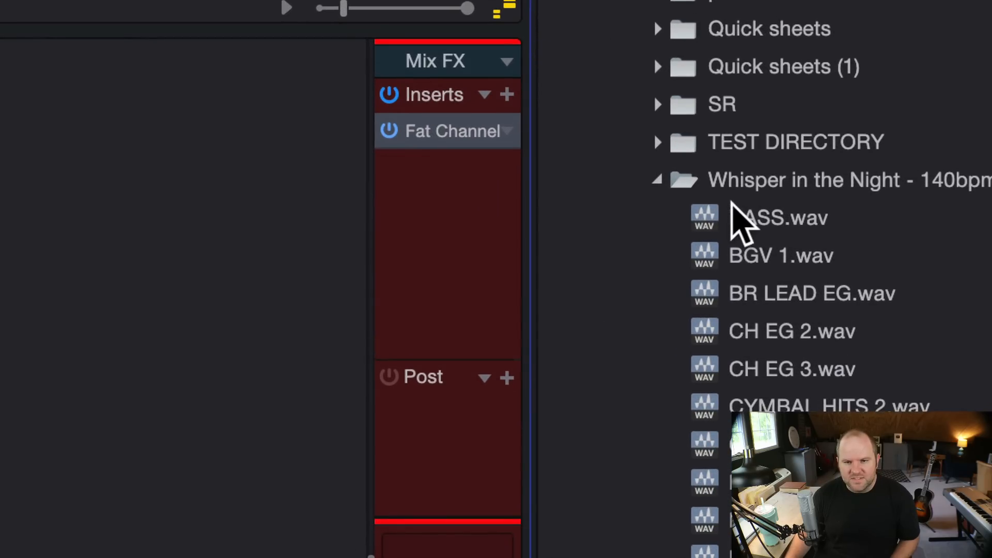
pyautogui.click(823, 180)
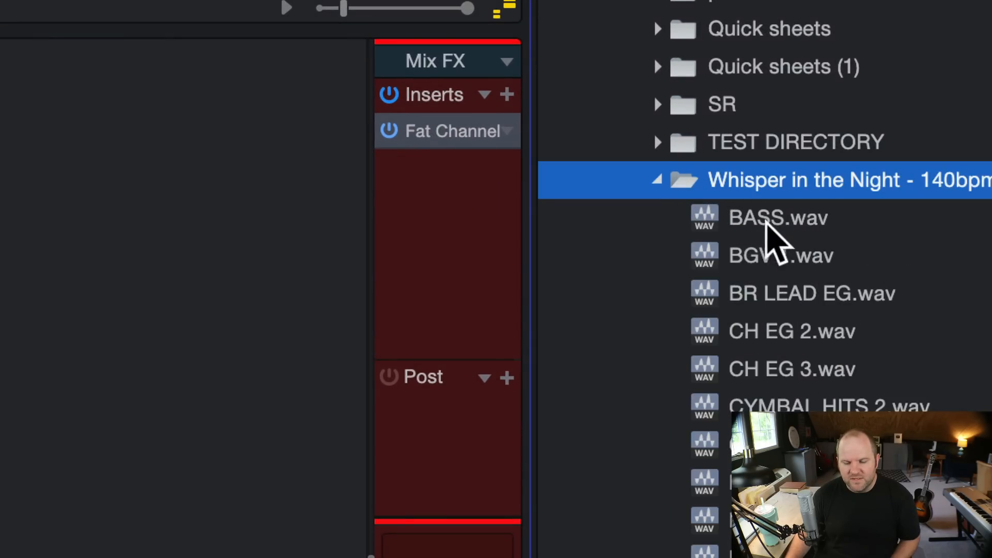
pyautogui.click(812, 293)
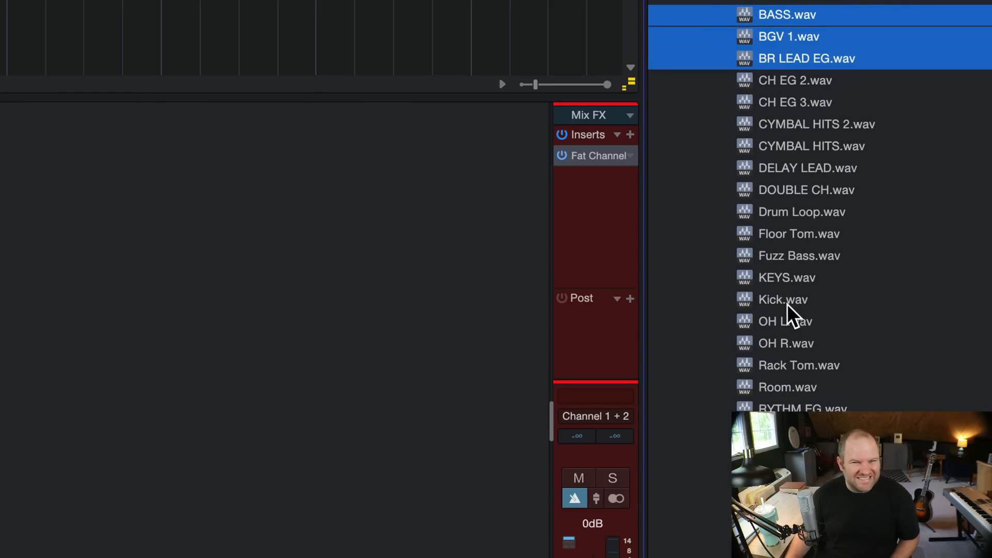
pyautogui.click(786, 343)
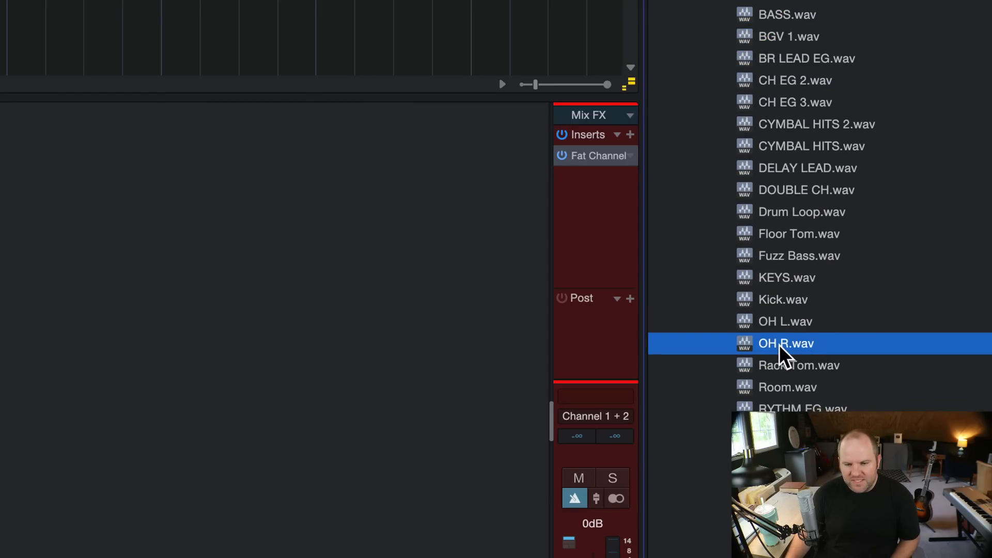
pyautogui.scroll(-3)
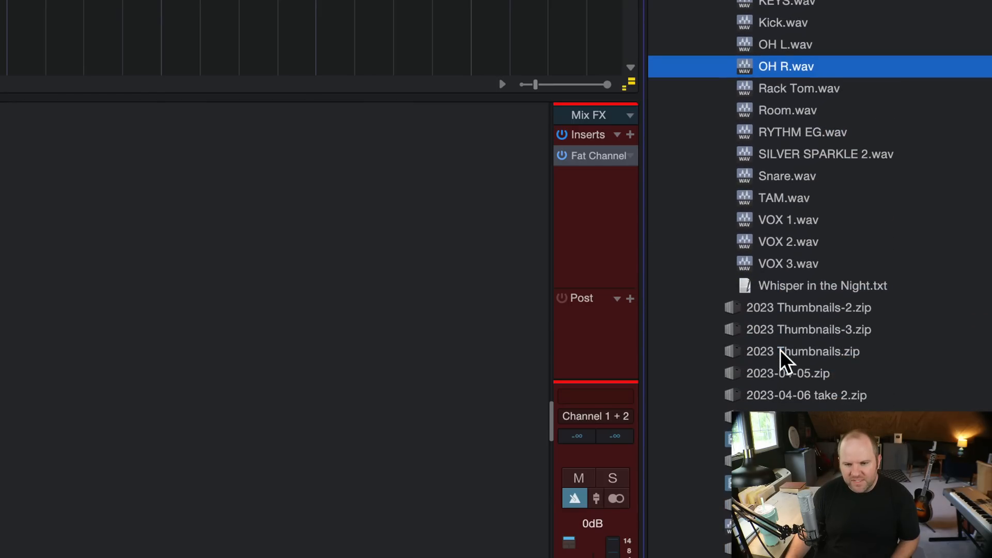
pyautogui.scroll(3)
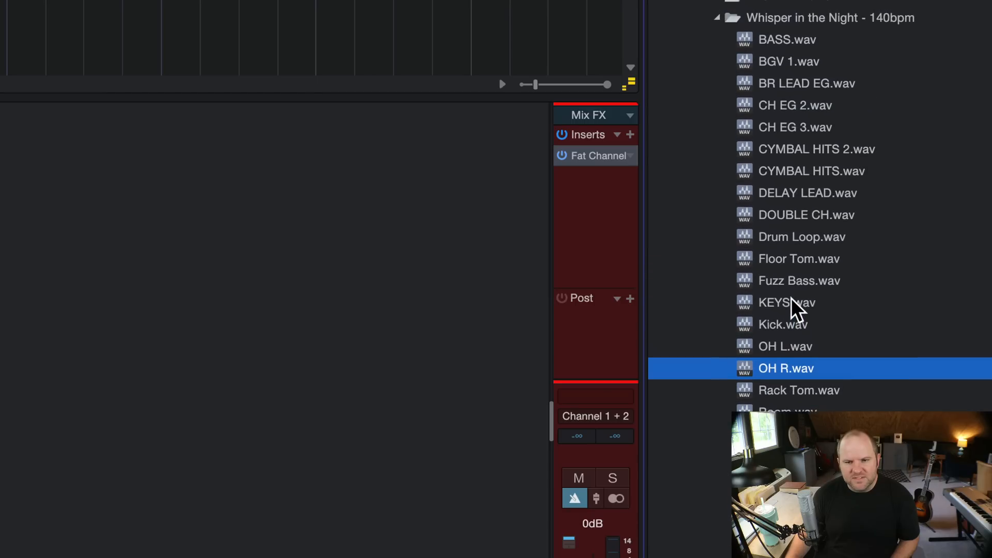
pyautogui.scroll(-3)
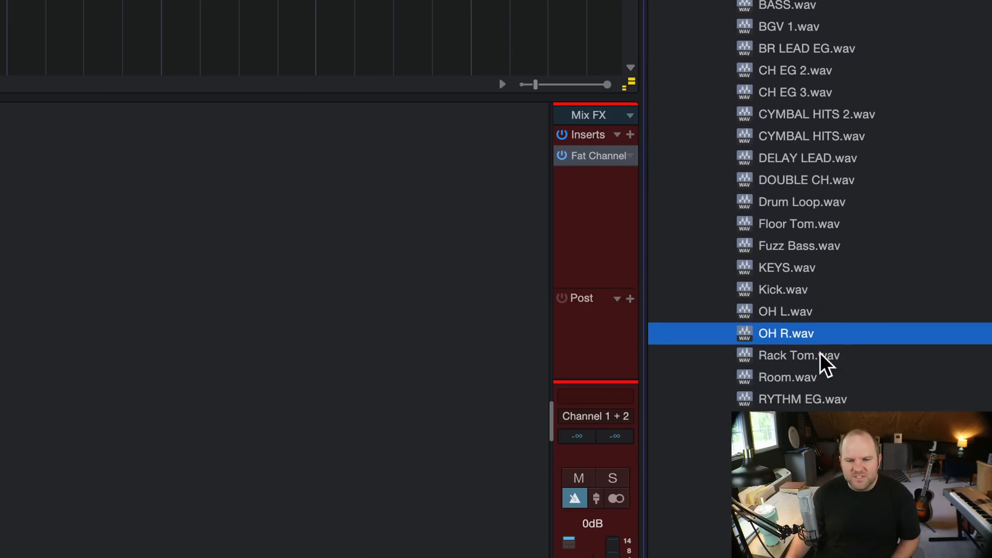
pyautogui.moveTo(791, 342)
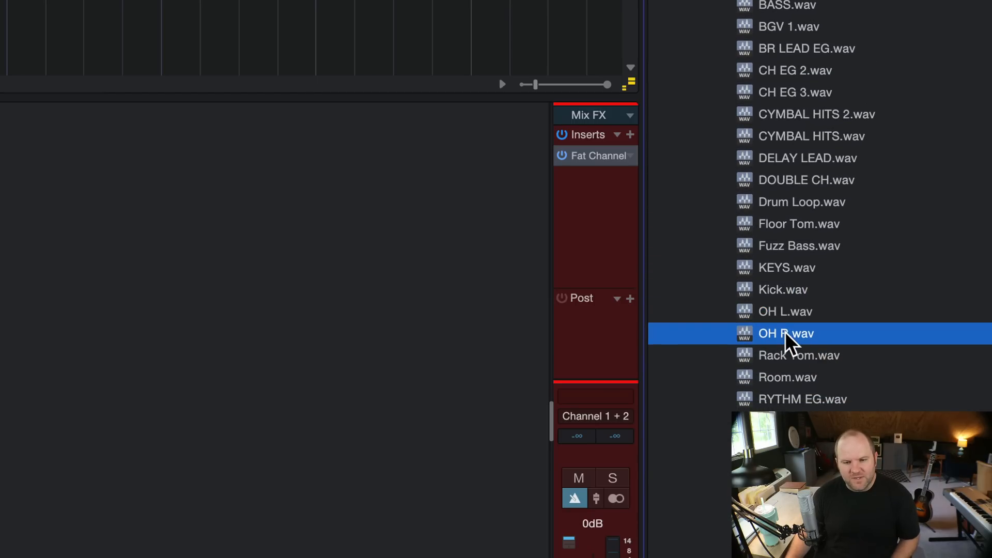
pyautogui.moveTo(790, 329)
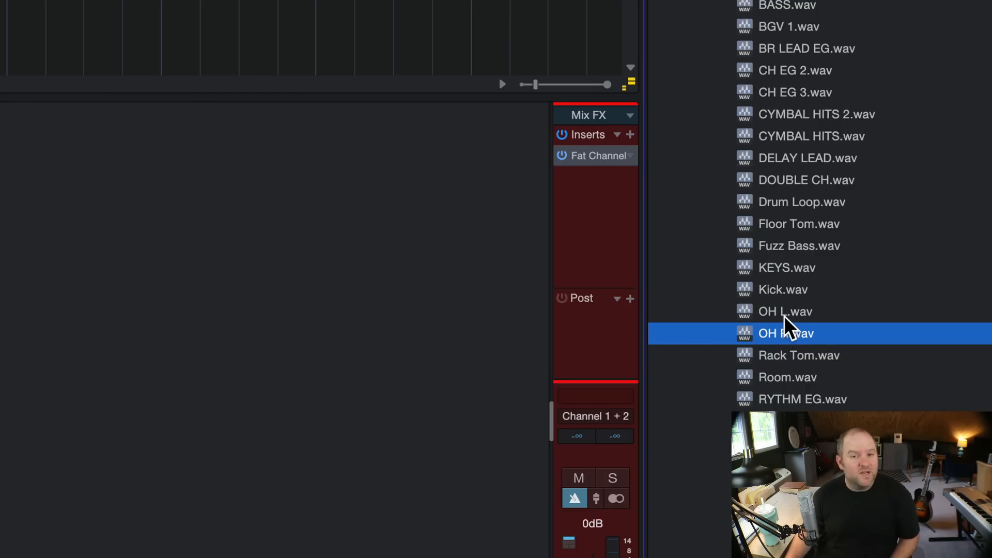
pyautogui.click(785, 312)
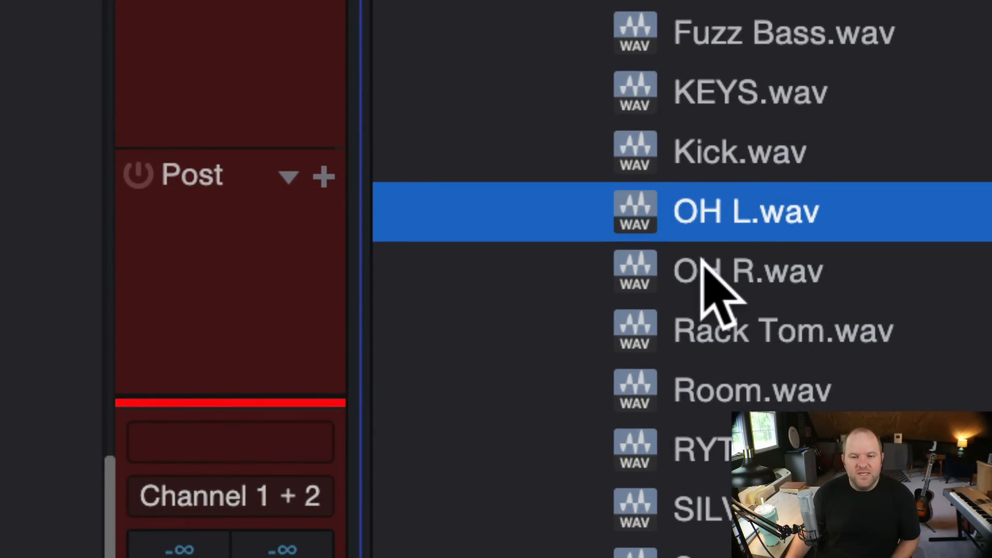
# Step: Select OH L.wav and OH R.wav in the browser for deletion
pyautogui.click(747, 271)
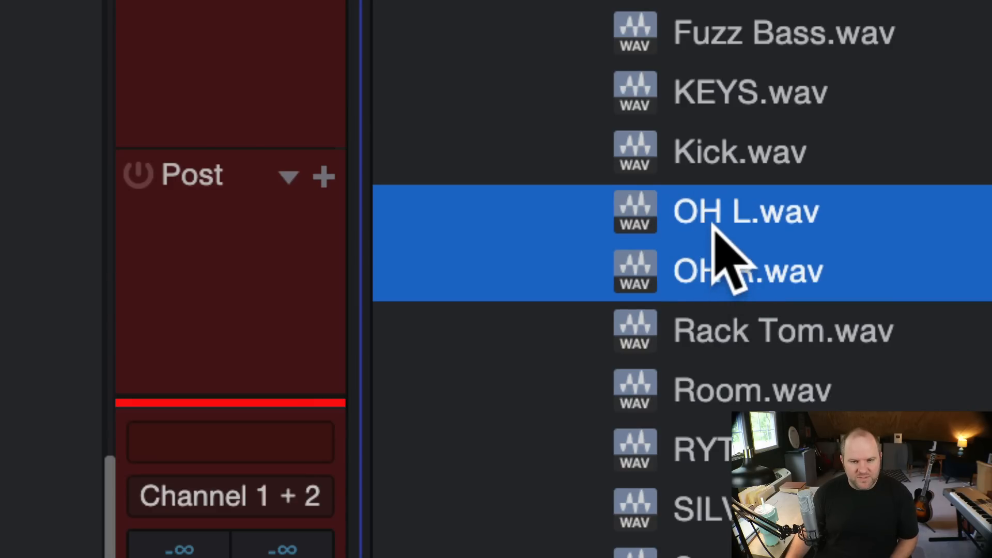
pyautogui.moveTo(741, 291)
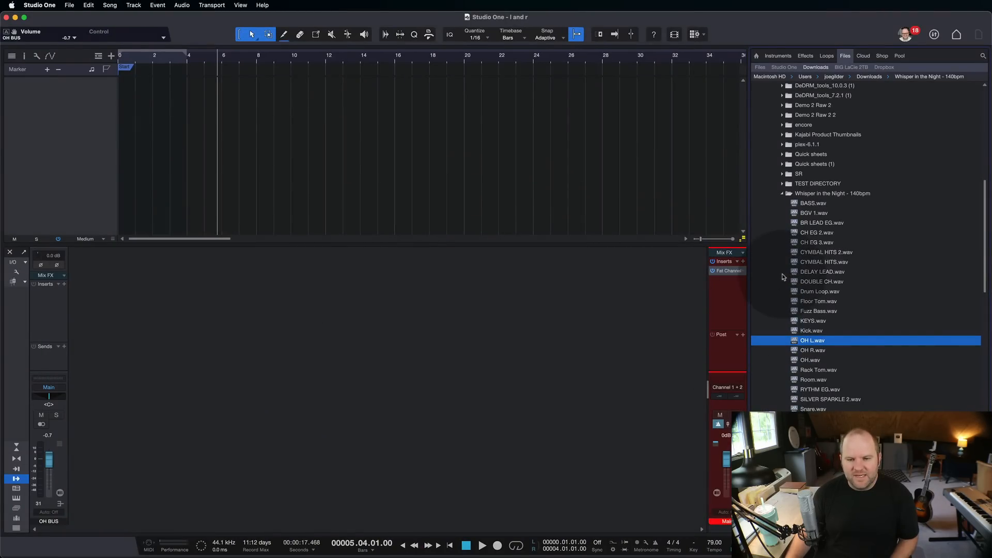
pyautogui.click(810, 360)
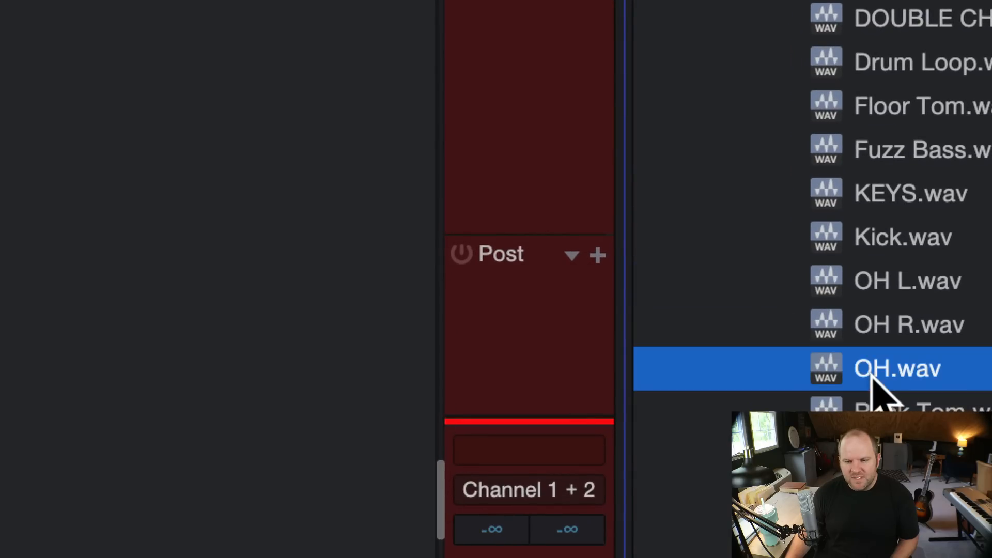
pyautogui.moveTo(892, 354)
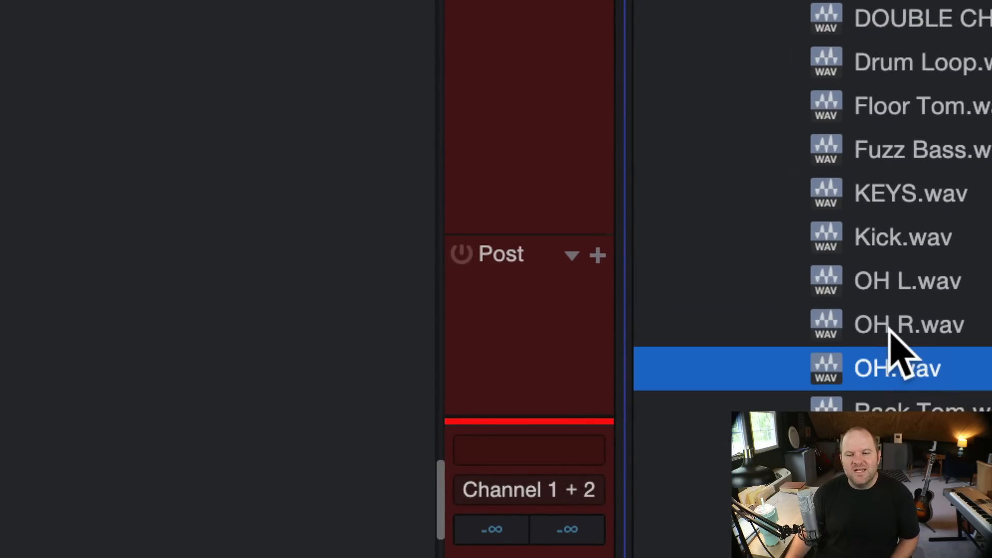
pyautogui.click(907, 281)
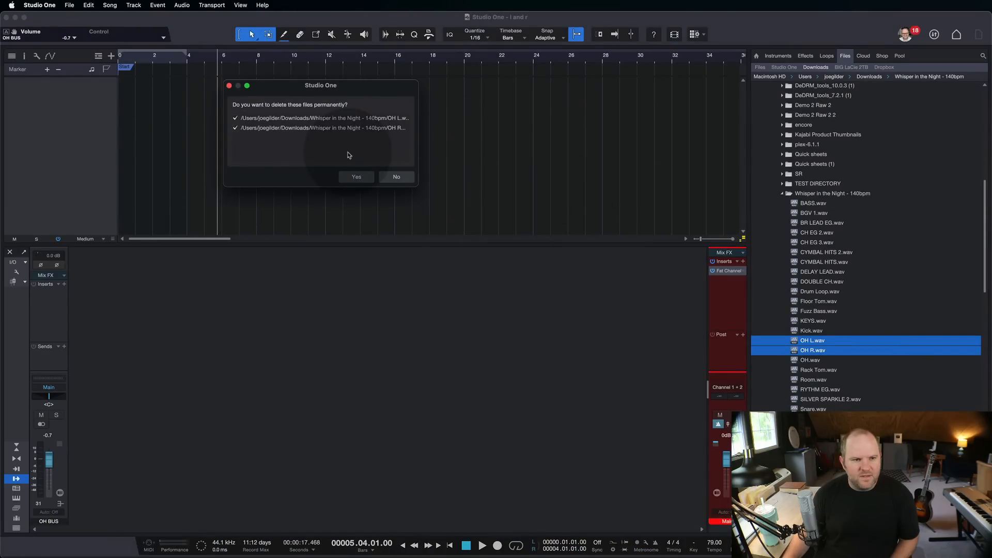
# Step: Confirm permanently deleting the OH L.wav and OH R.wav files
pyautogui.click(356, 177)
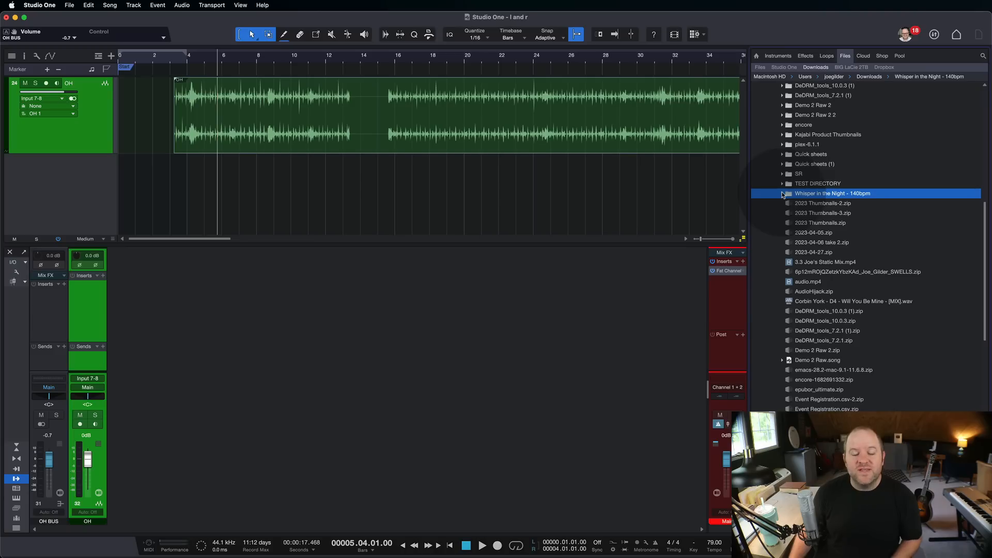
# Step: Re-expand the Whisper in the Night - 140bpm folder to show only OH.wav
pyautogui.click(784, 193)
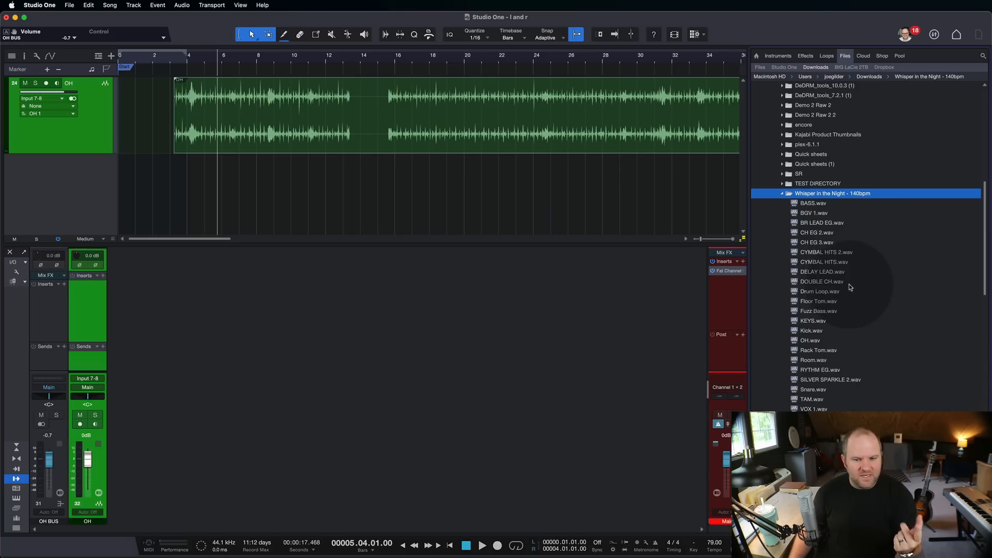
pyautogui.moveTo(570, 228)
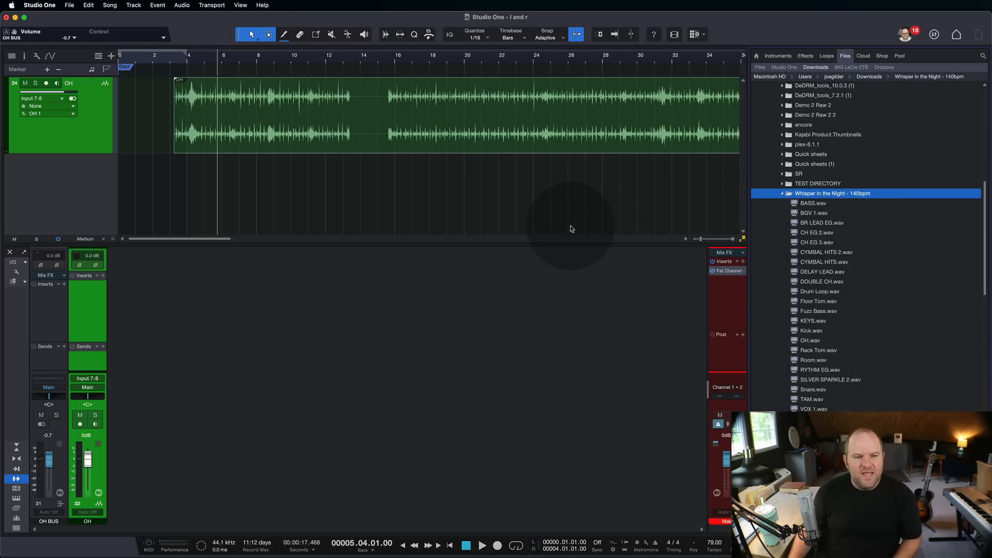
pyautogui.moveTo(536, 197)
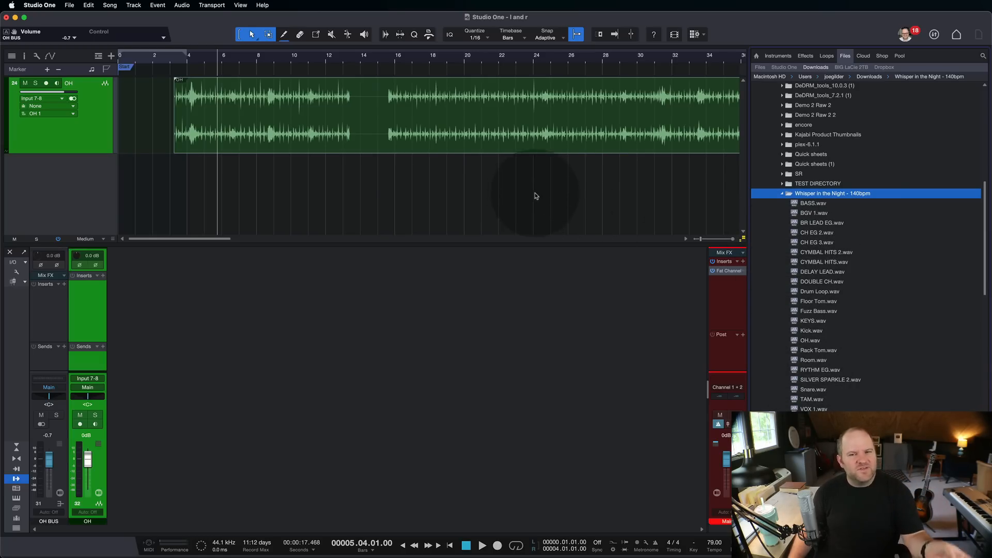
pyautogui.moveTo(823, 306)
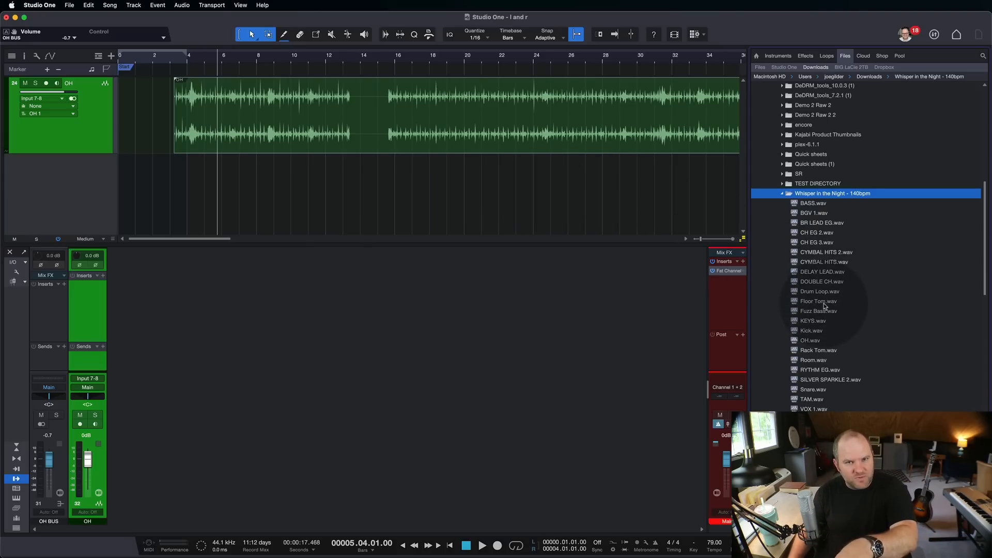